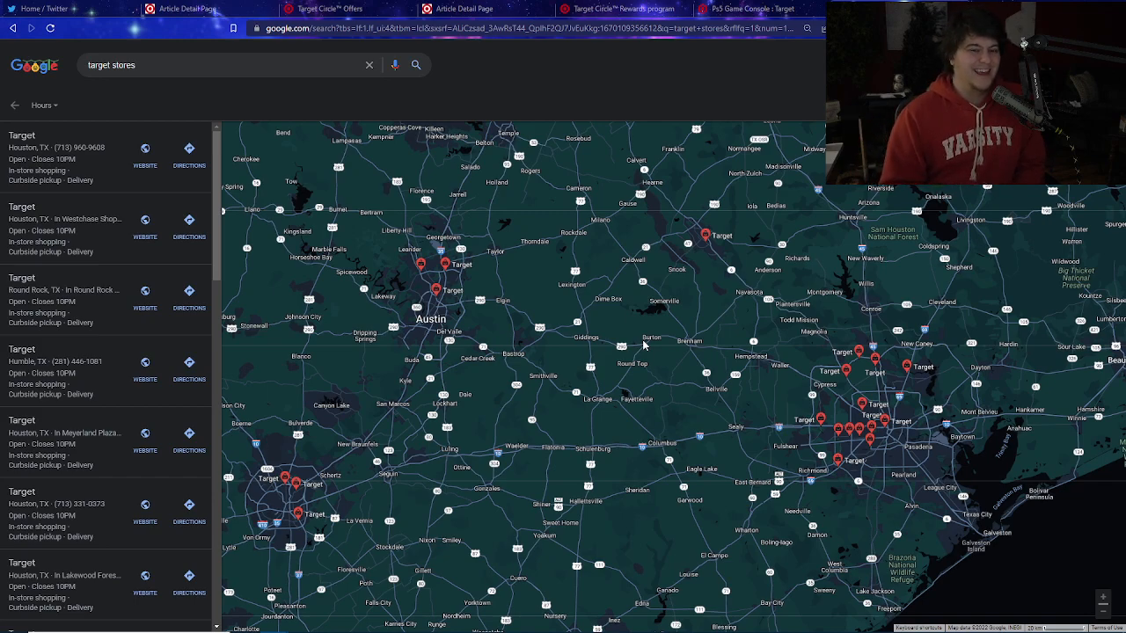
{"action": "mouse_move", "coordinate": [628, 404]}
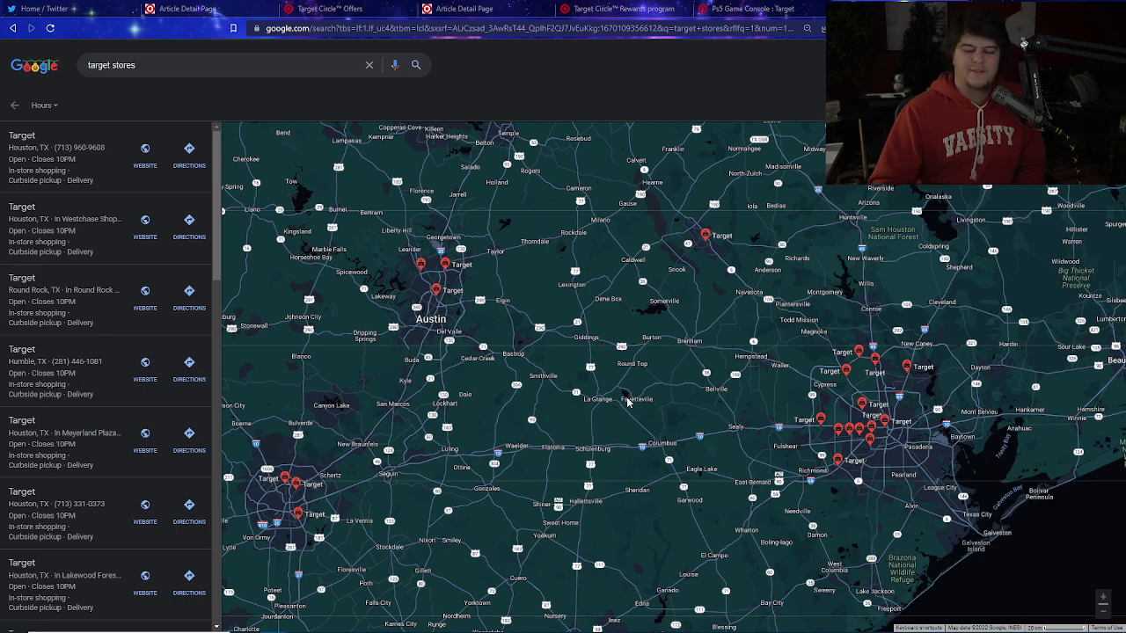
- Scroll down the Target store results around Texas in Google Maps
{"action": "scroll", "scroll_direction": "down", "scroll_amount": 3}
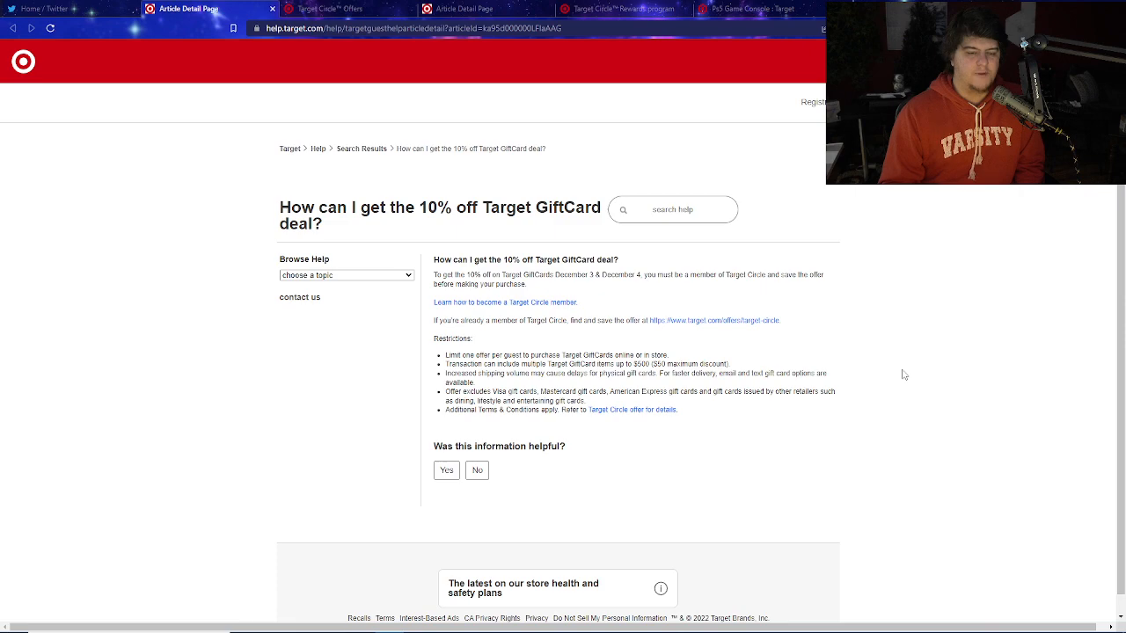
- Return to the Google Maps Target store results and view the Denver and Boulder area
{"action": "double_click", "coordinate": [576, 274]}
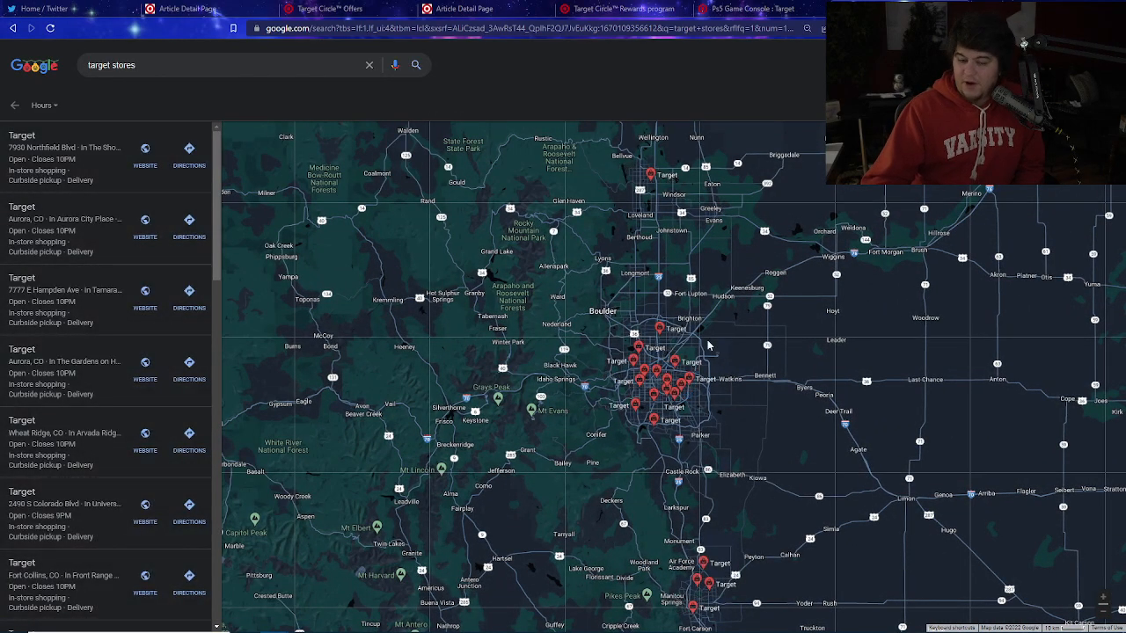
{"action": "mouse_move", "coordinate": [735, 420]}
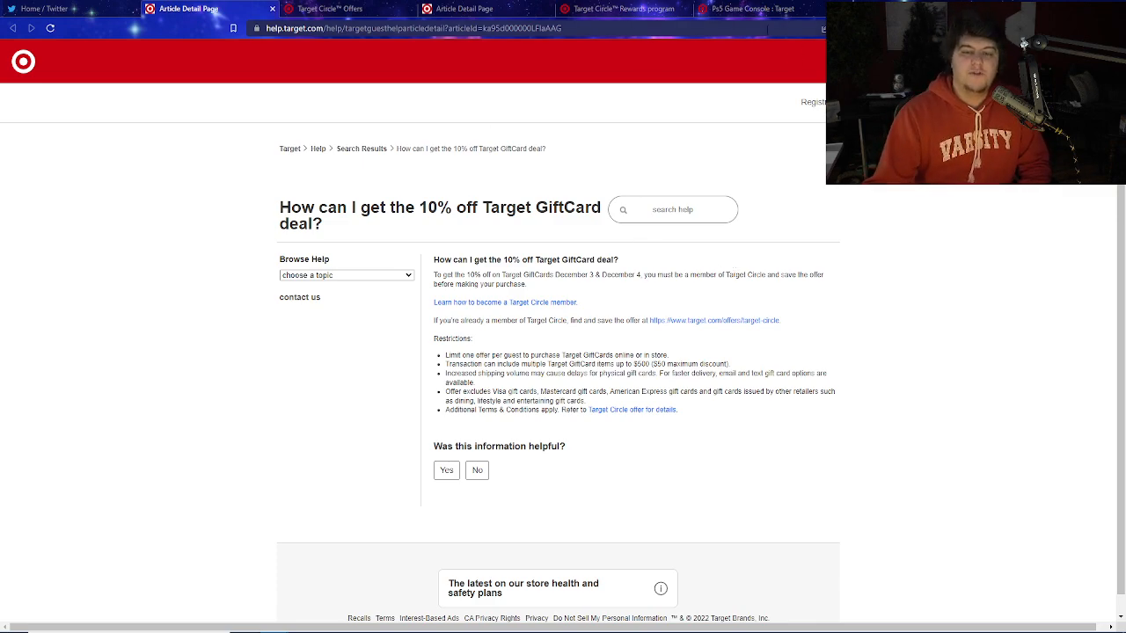
- Browse the weekly deals page past the 10% off GiftCards banner to 'Deals on gifts they'll love'
{"action": "left_click", "coordinate": [329, 9]}
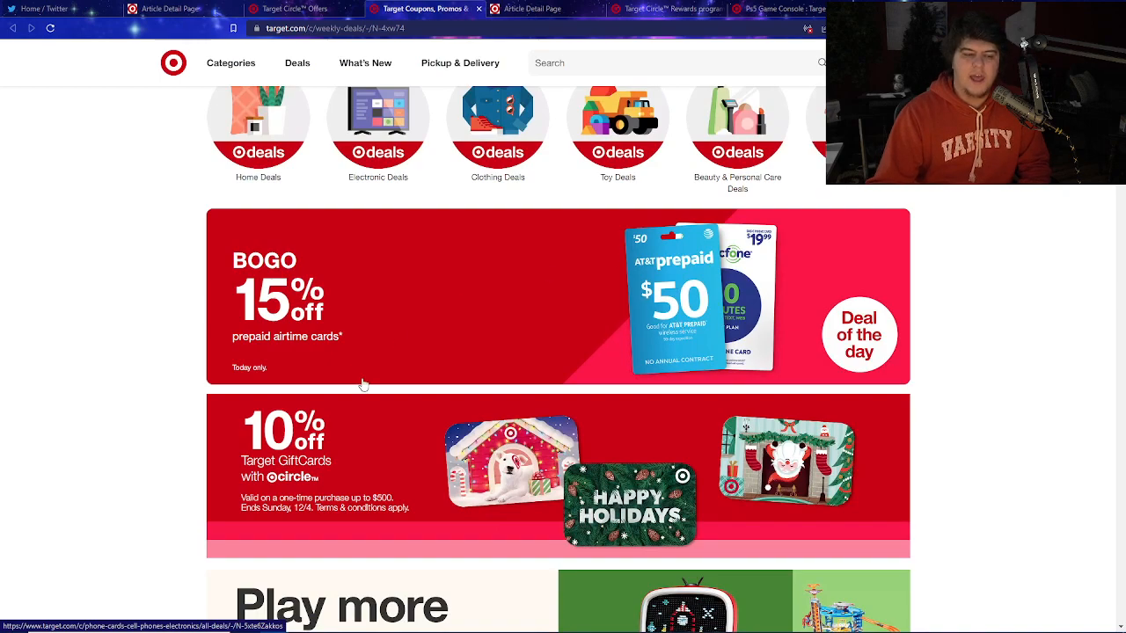
{"action": "scroll", "scroll_direction": "down", "scroll_amount": 3}
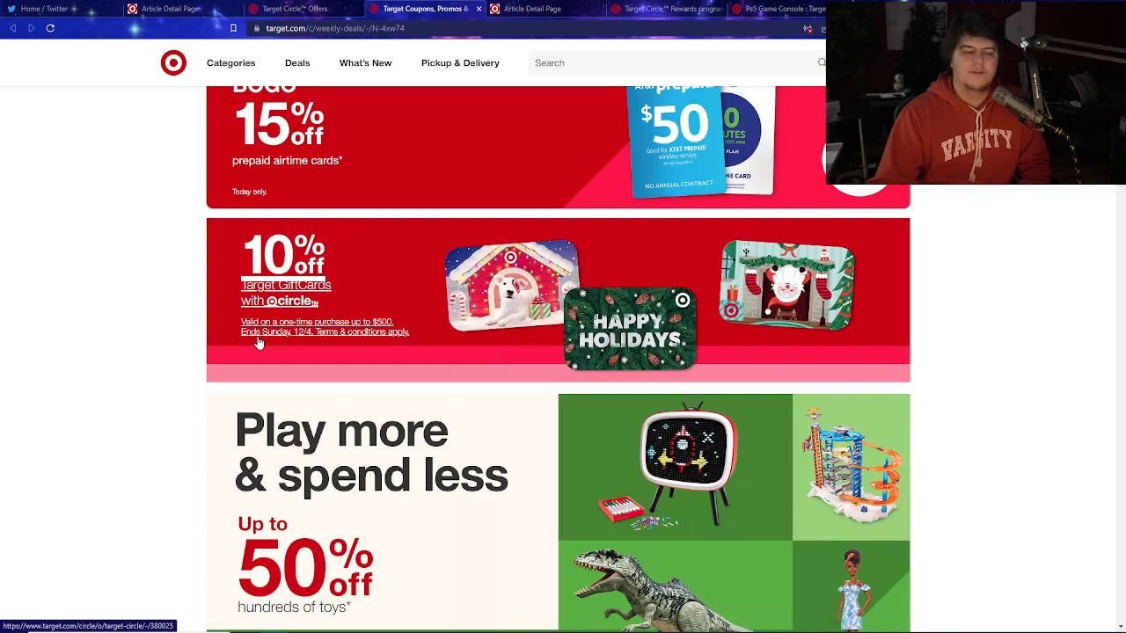
{"action": "mouse_move", "coordinate": [373, 342]}
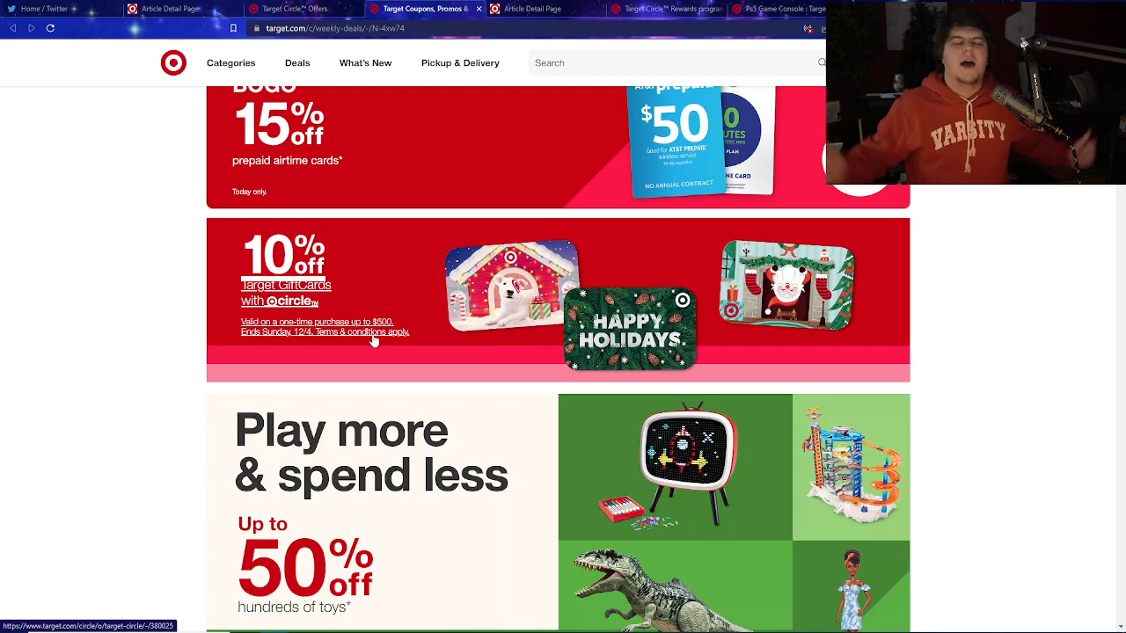
{"action": "scroll", "scroll_direction": "down", "scroll_amount": 3}
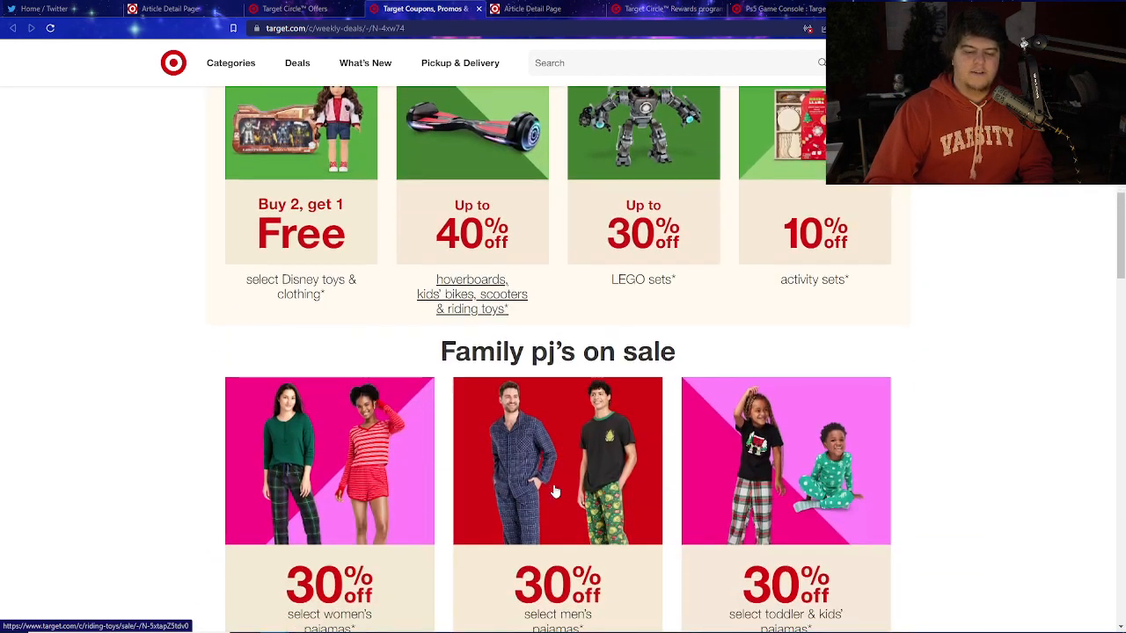
{"action": "scroll", "scroll_direction": "down", "scroll_amount": 3}
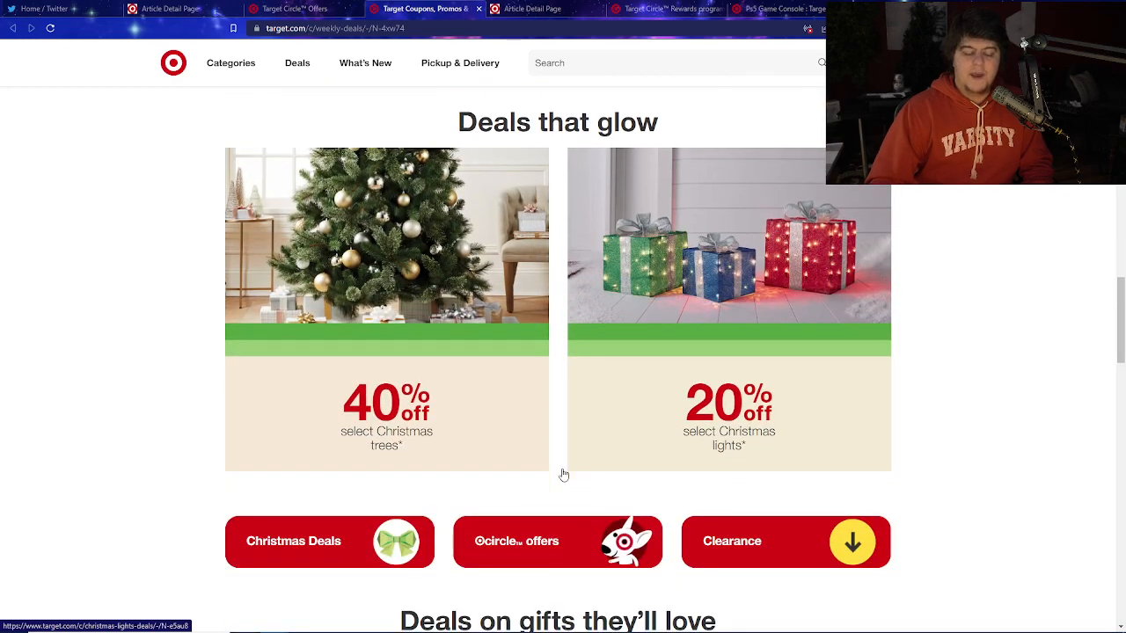
{"action": "scroll", "scroll_direction": "down", "scroll_amount": 3}
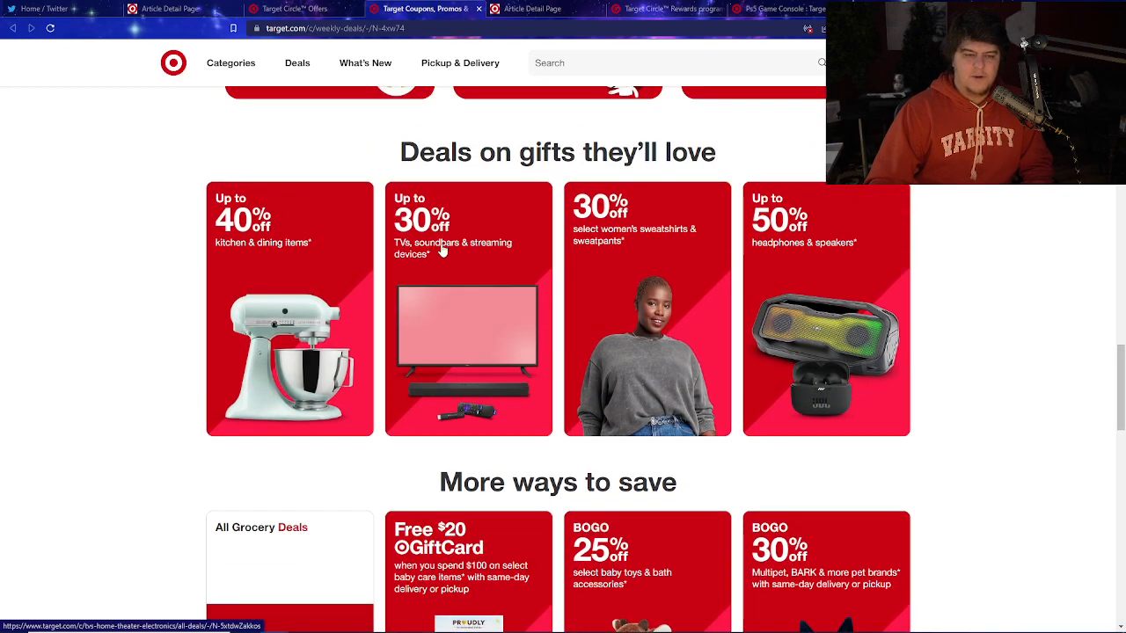
- View the All Deals: TVs & Home Theater listing with 2281 results and return to its top
{"action": "left_click", "coordinate": [468, 308]}
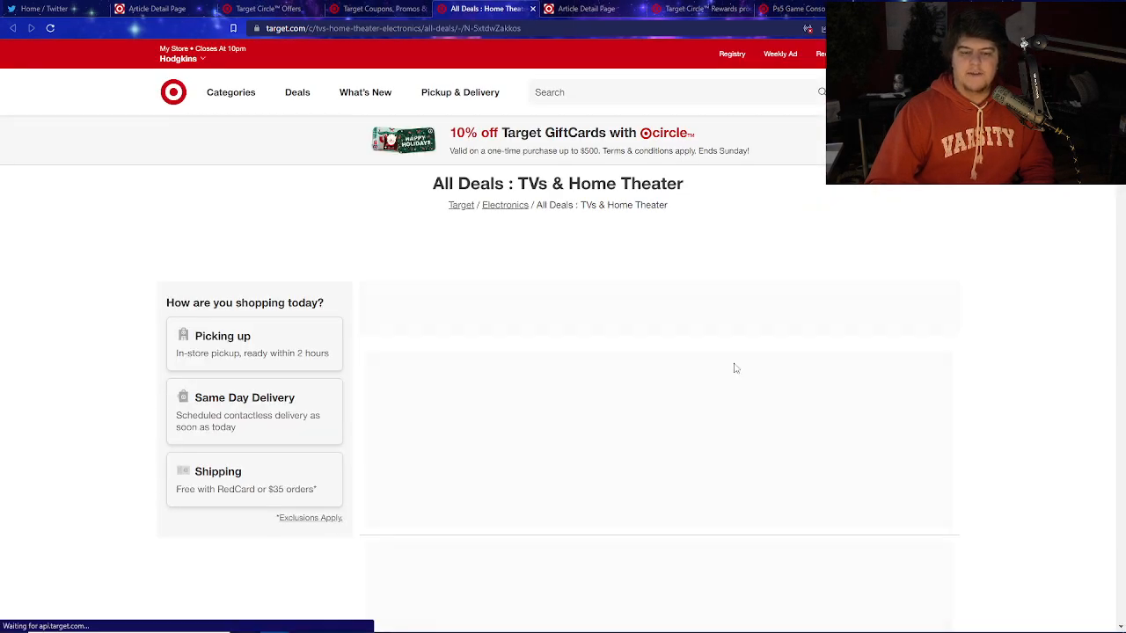
{"action": "scroll", "scroll_direction": "down", "scroll_amount": 3}
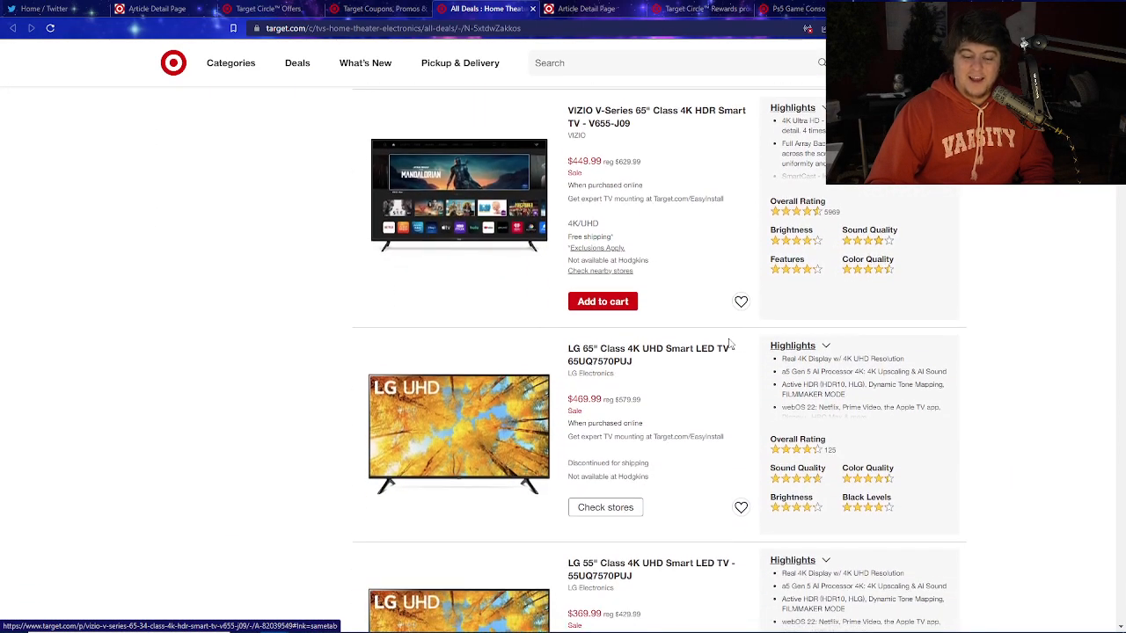
{"action": "scroll", "scroll_direction": "down", "scroll_amount": 3}
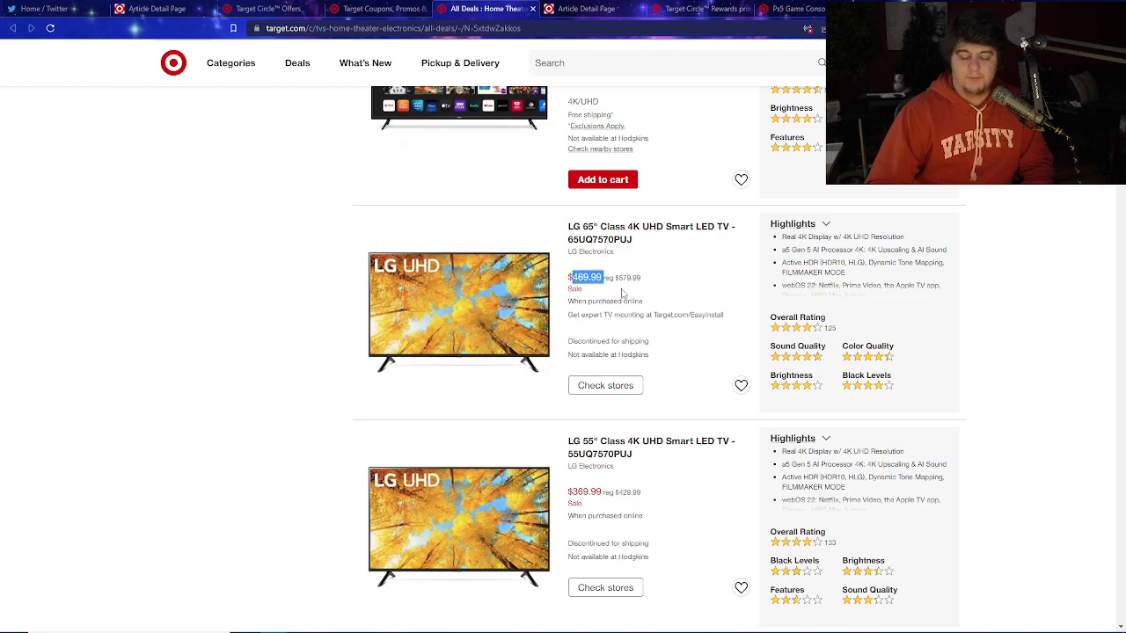
{"action": "scroll", "scroll_direction": "down", "scroll_amount": 3}
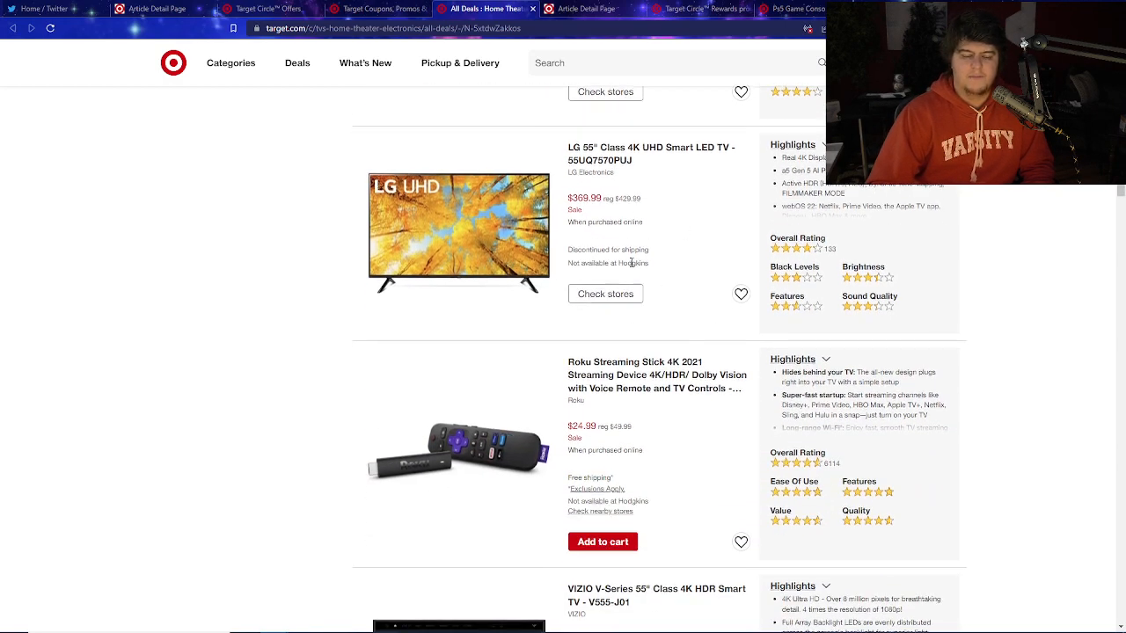
{"action": "scroll", "scroll_direction": "up", "scroll_amount": 3}
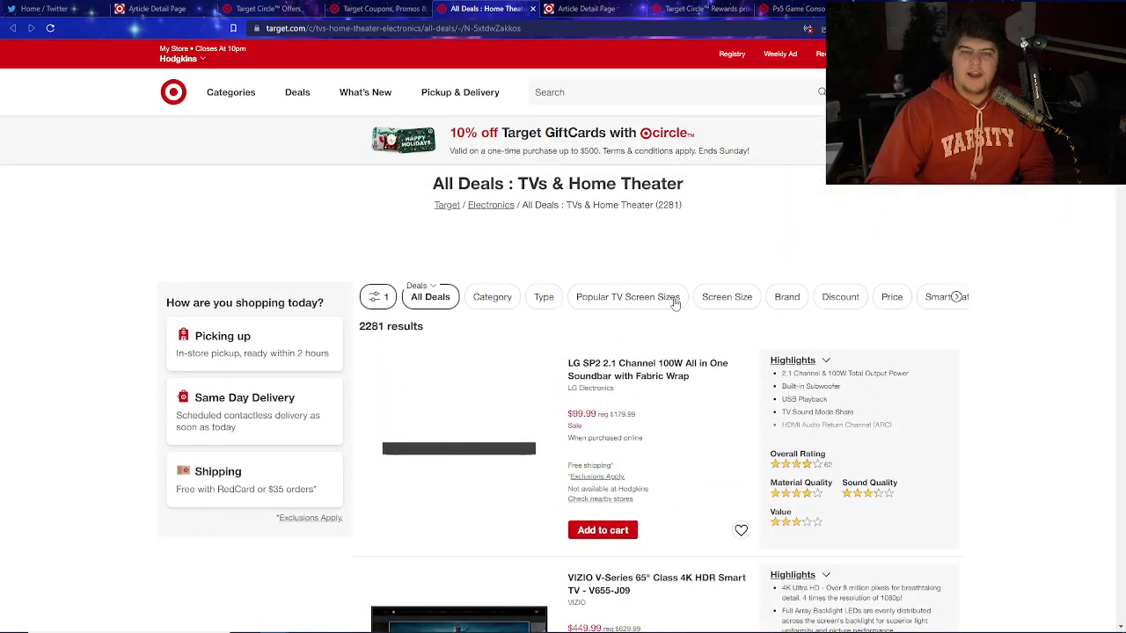
{"action": "left_click", "coordinate": [264, 9]}
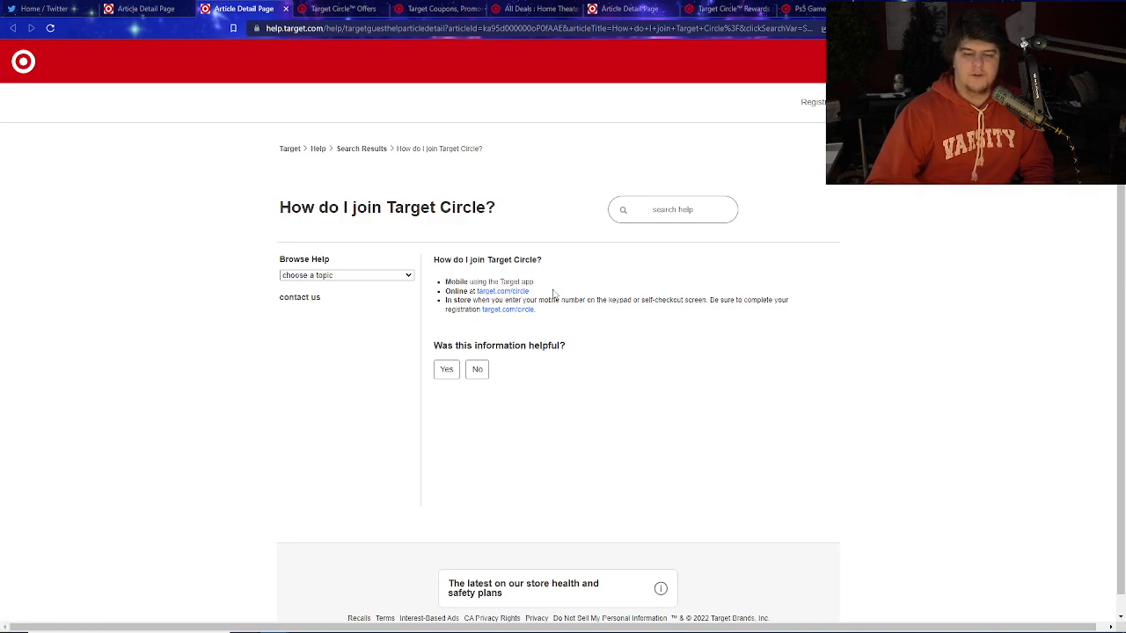
{"action": "right_click", "coordinate": [509, 308]}
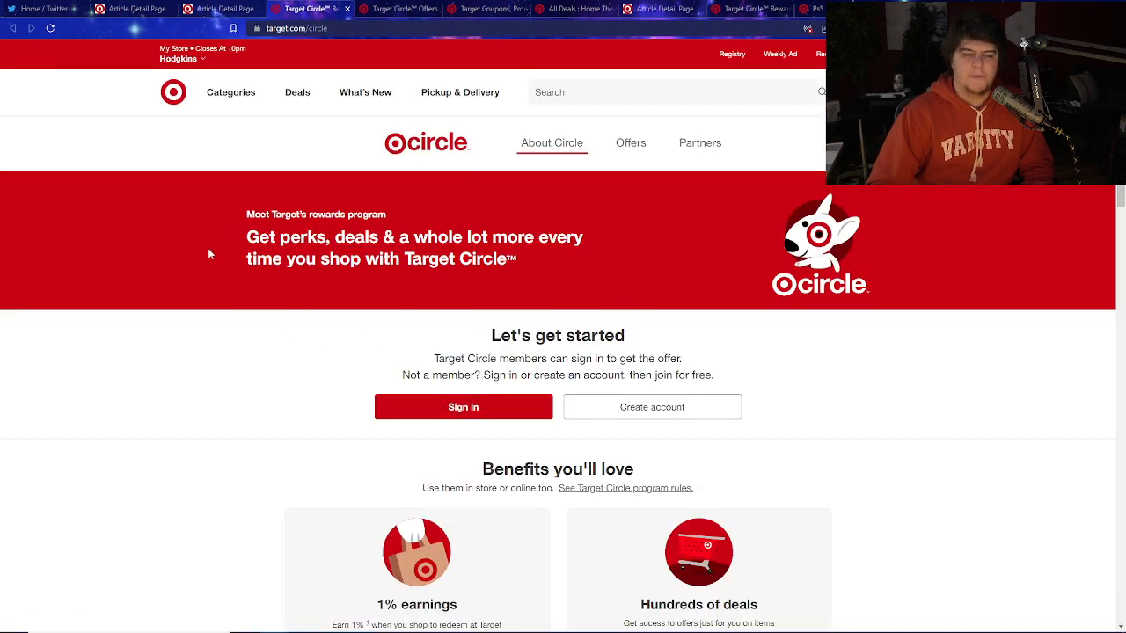
{"action": "left_click_drag", "start_coordinate": [248, 236], "coordinate": [517, 258]}
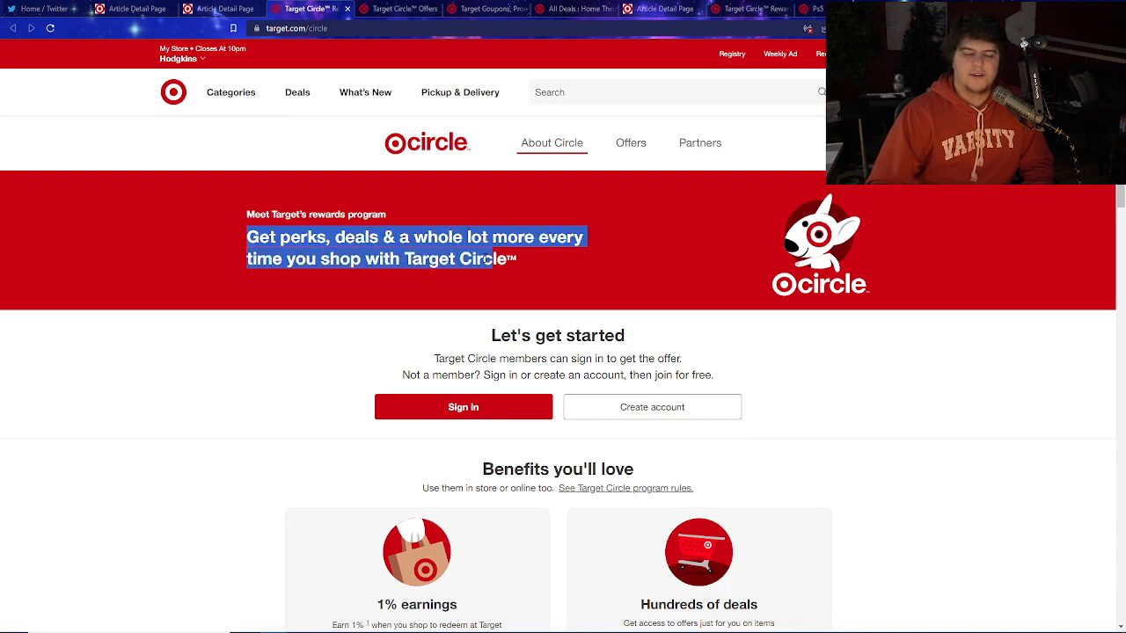
{"action": "scroll", "scroll_direction": "down", "scroll_amount": 3}
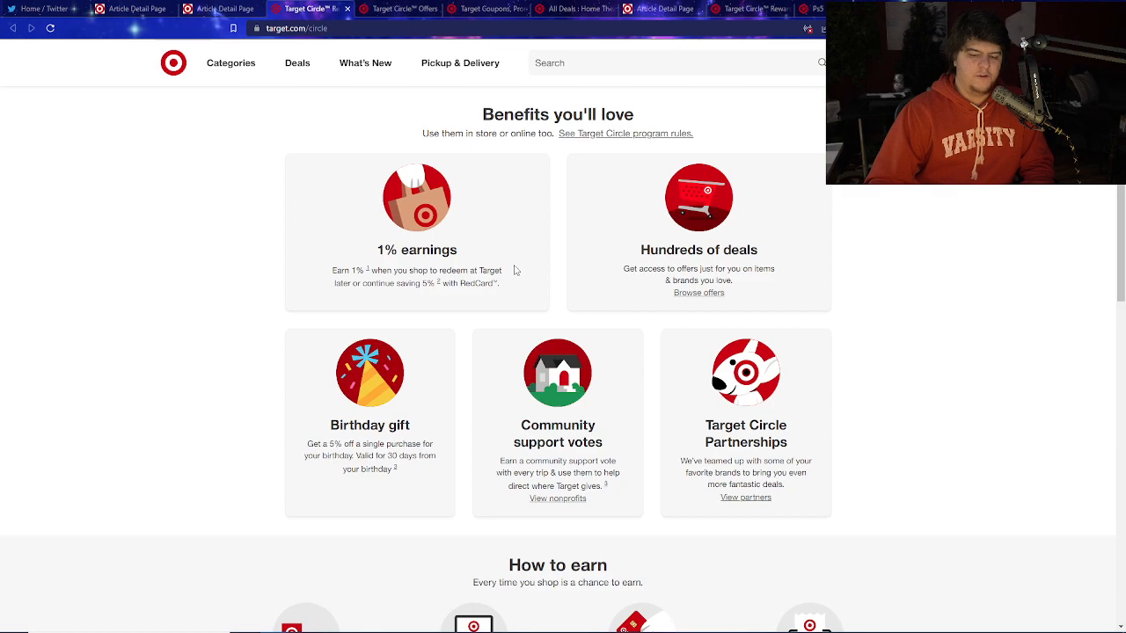
{"action": "scroll", "scroll_direction": "down", "scroll_amount": 3}
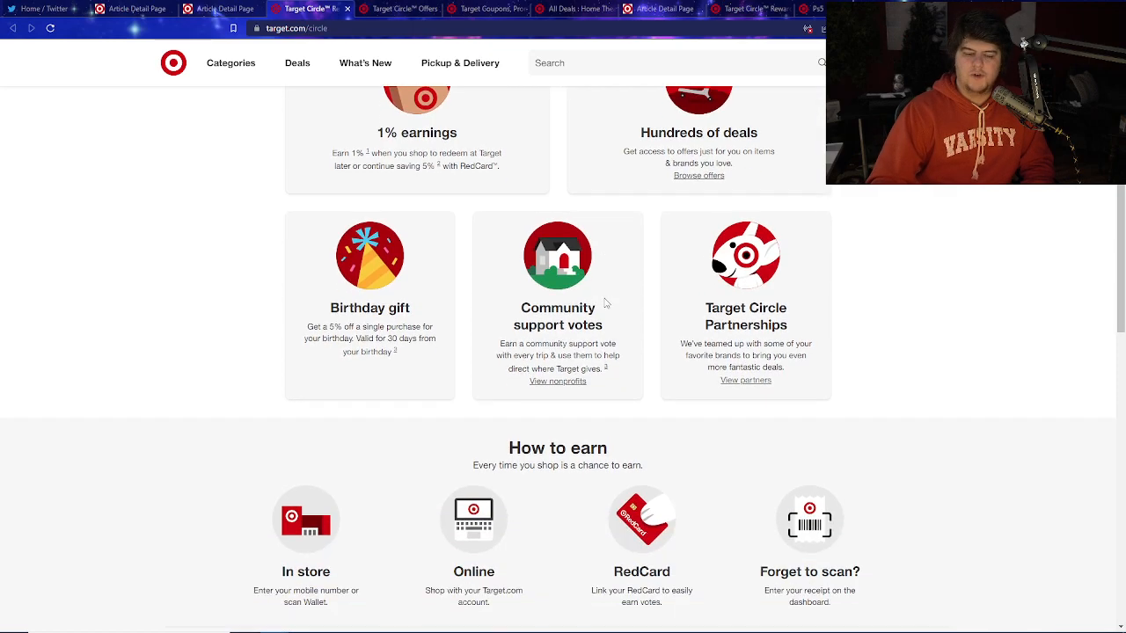
{"action": "scroll", "scroll_direction": "down", "scroll_amount": 3}
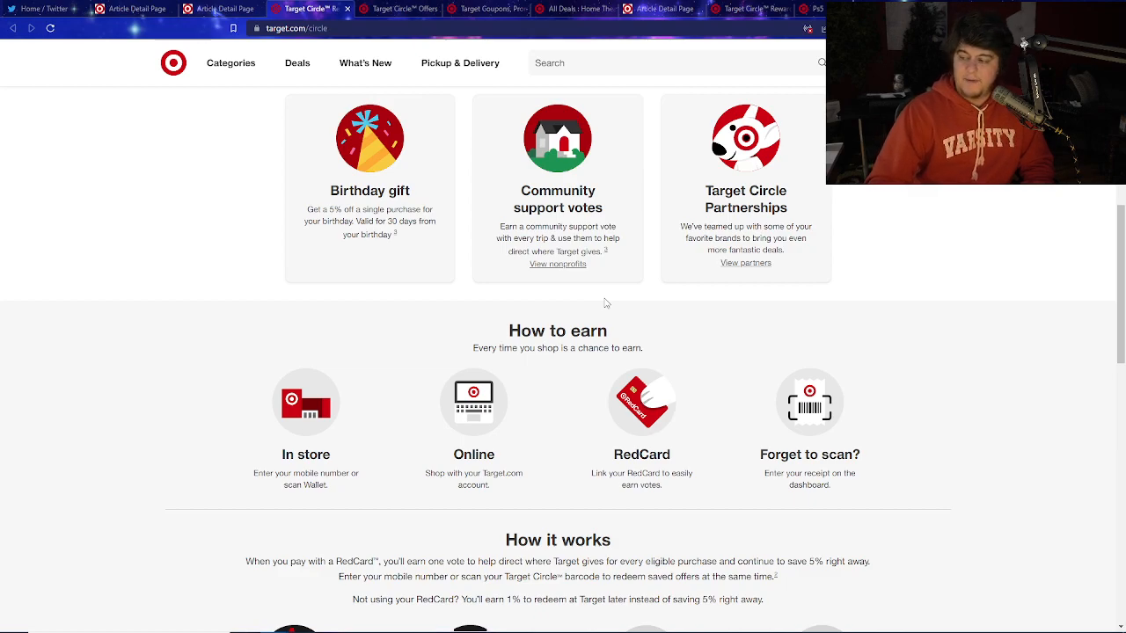
{"action": "scroll", "scroll_direction": "down", "scroll_amount": 3}
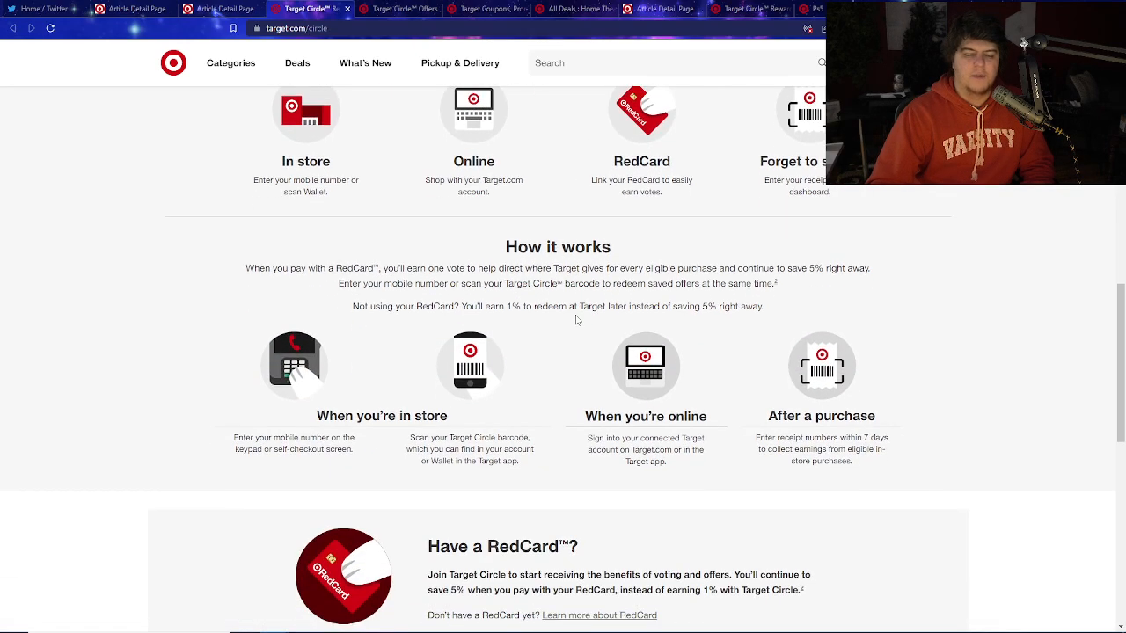
{"action": "scroll", "scroll_direction": "up", "scroll_amount": 3}
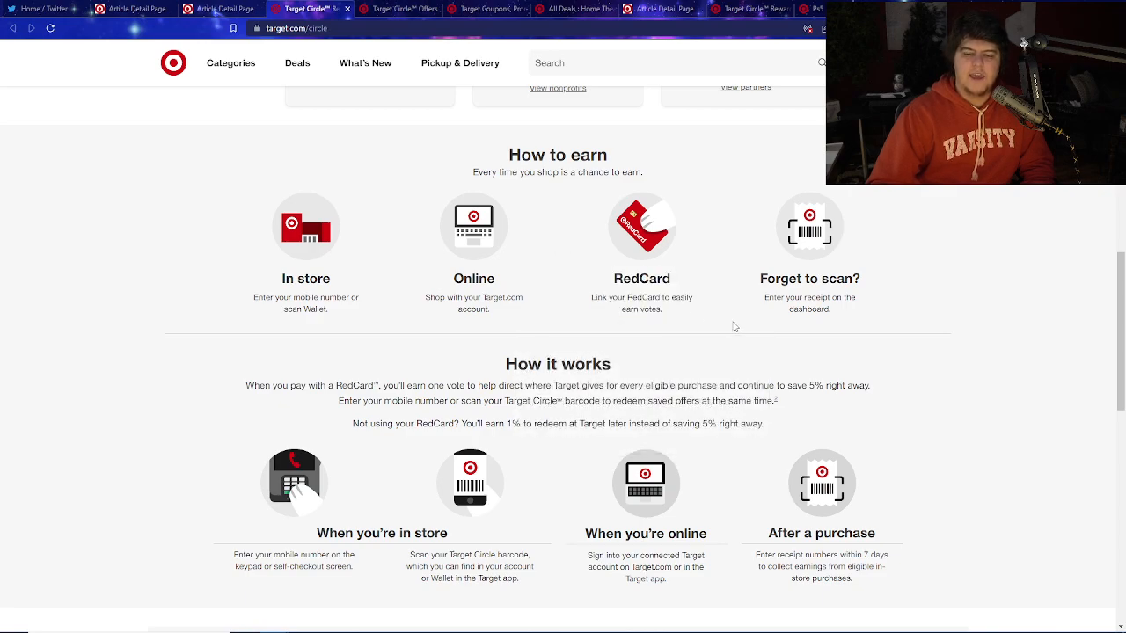
{"action": "scroll", "scroll_direction": "down", "scroll_amount": 3}
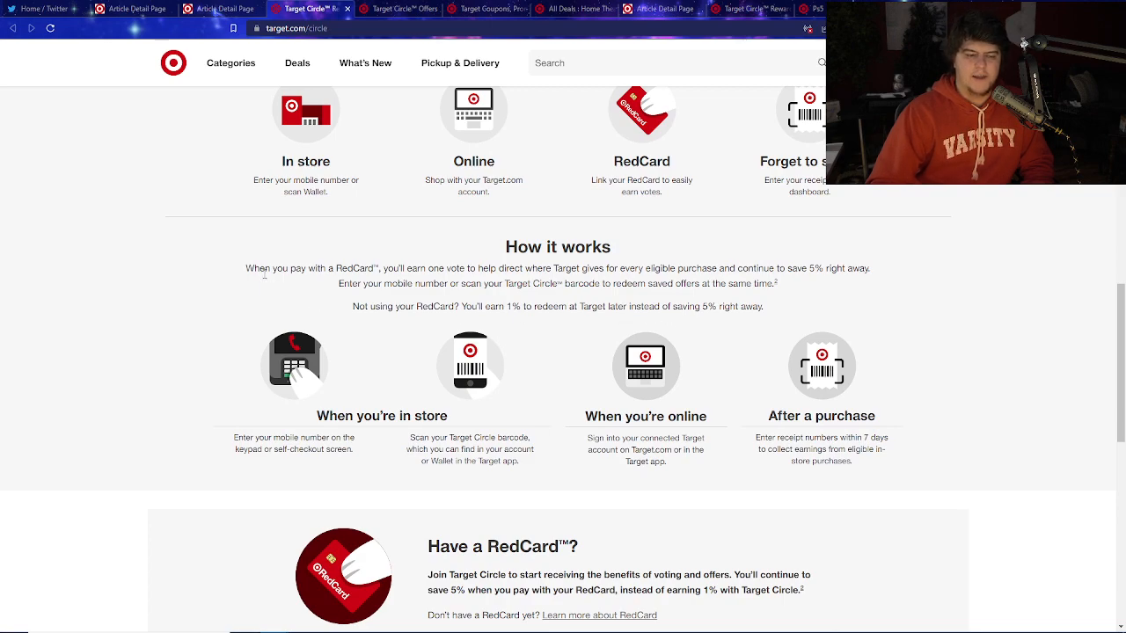
{"action": "left_click_drag", "start_coordinate": [246, 268], "coordinate": [785, 268]}
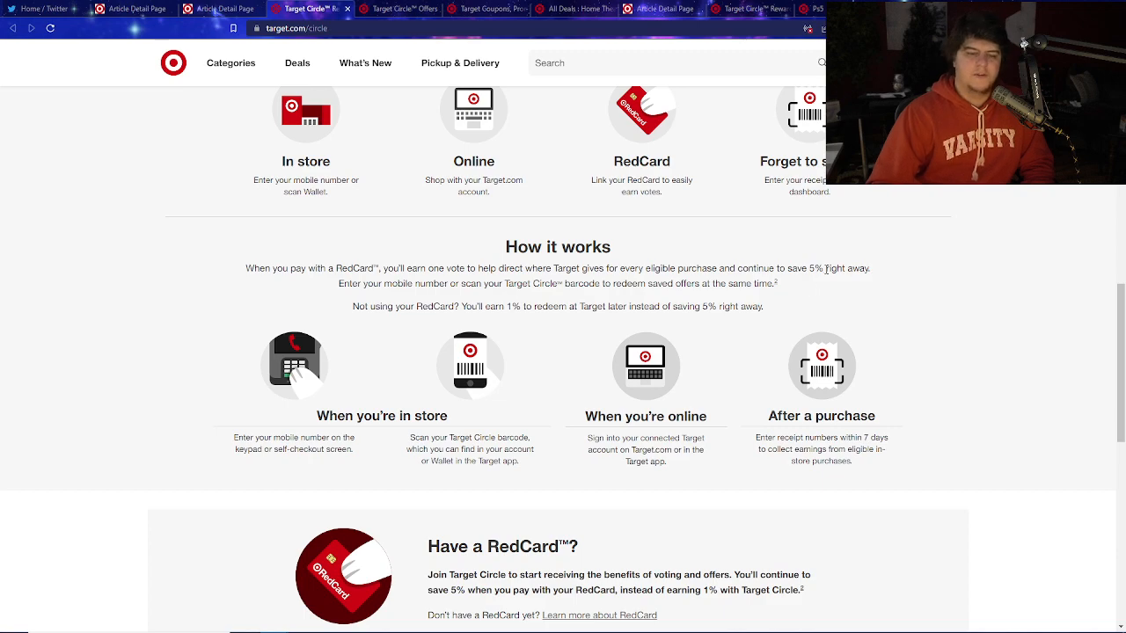
{"action": "left_click_drag", "start_coordinate": [246, 268], "coordinate": [557, 268]}
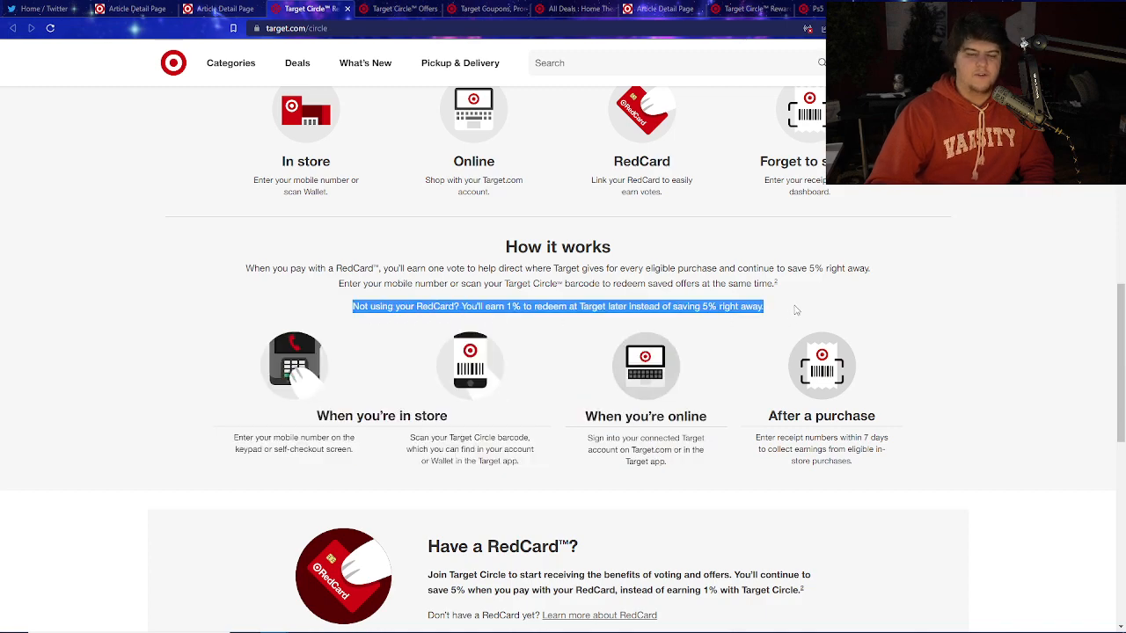
{"action": "mouse_move", "coordinate": [822, 299]}
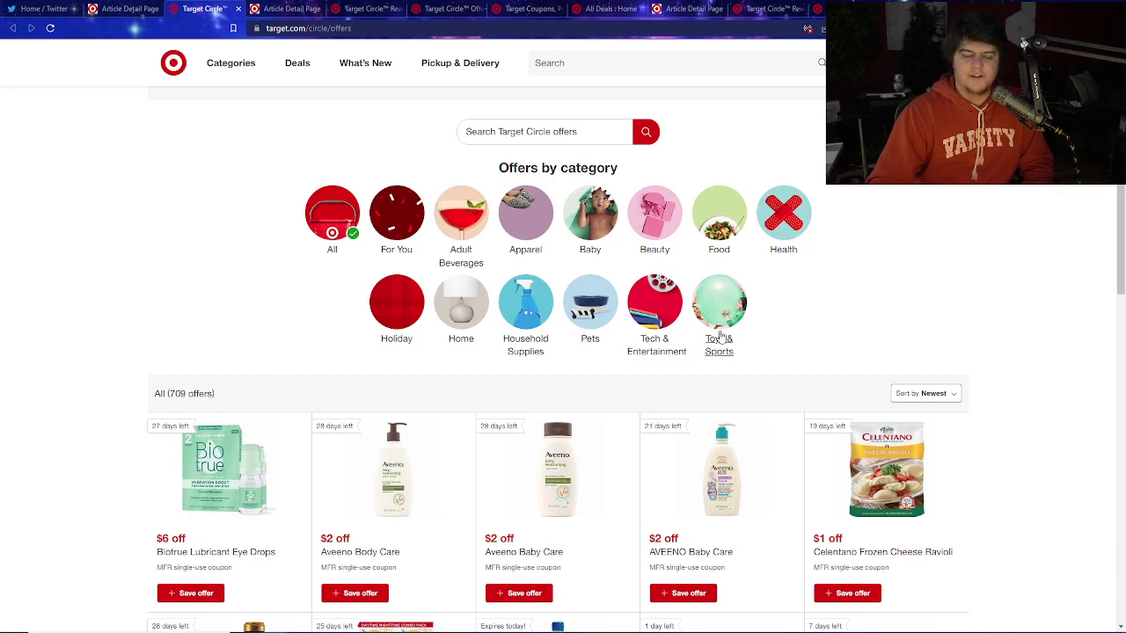
- Locate the 10% off Target GiftCard purchase offer in the Circle offers grid
{"action": "scroll", "scroll_direction": "down", "scroll_amount": 3}
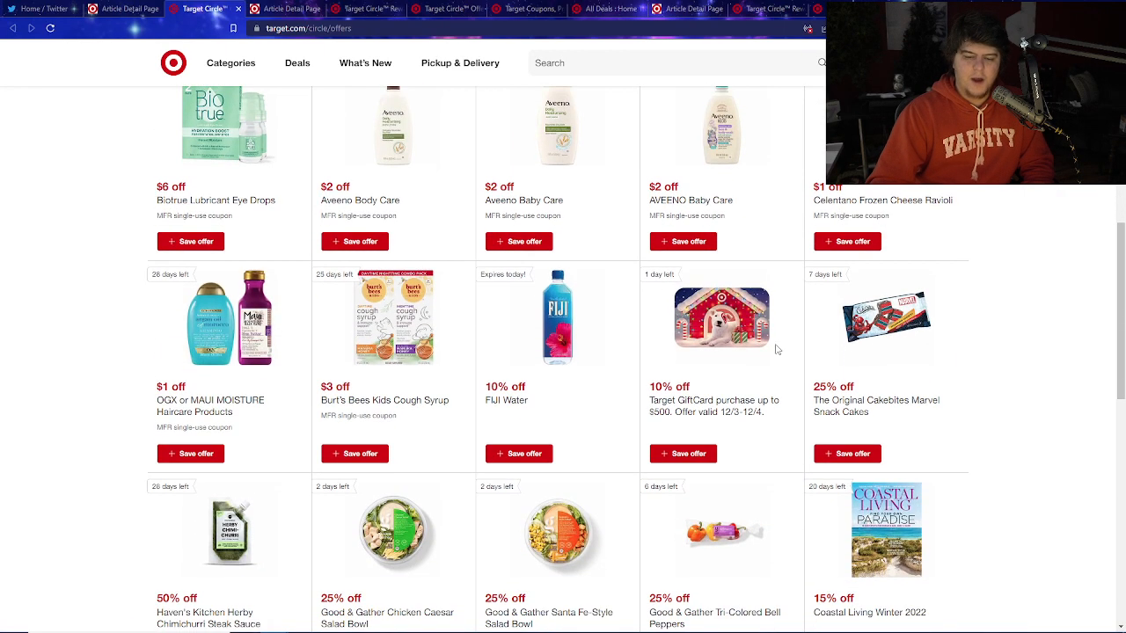
{"action": "mouse_move", "coordinate": [693, 400]}
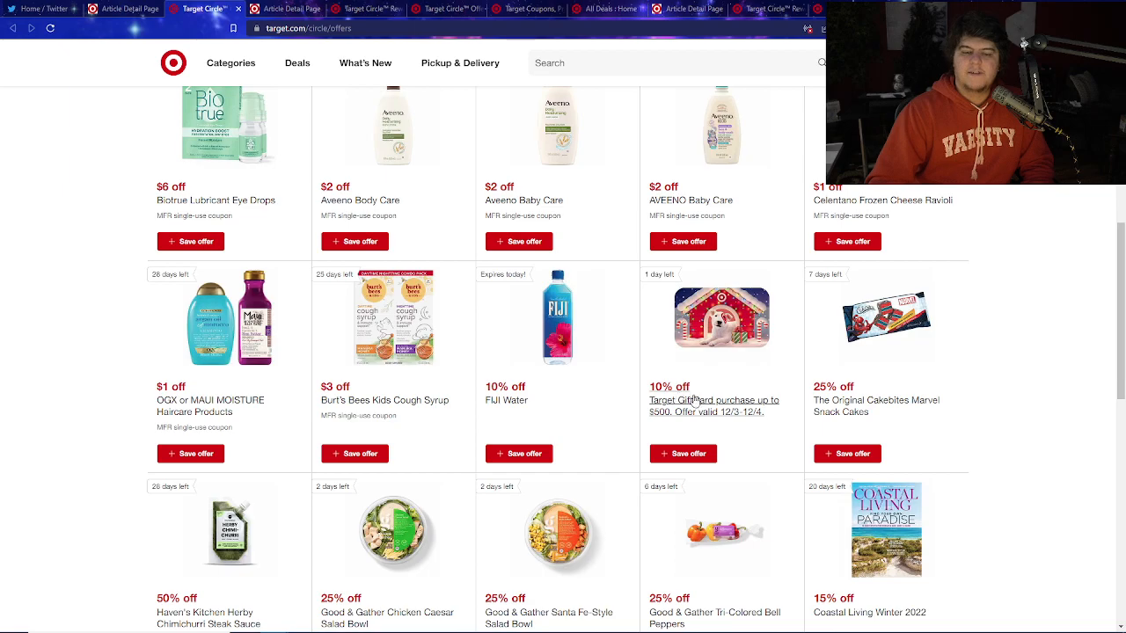
{"action": "left_click", "coordinate": [713, 406]}
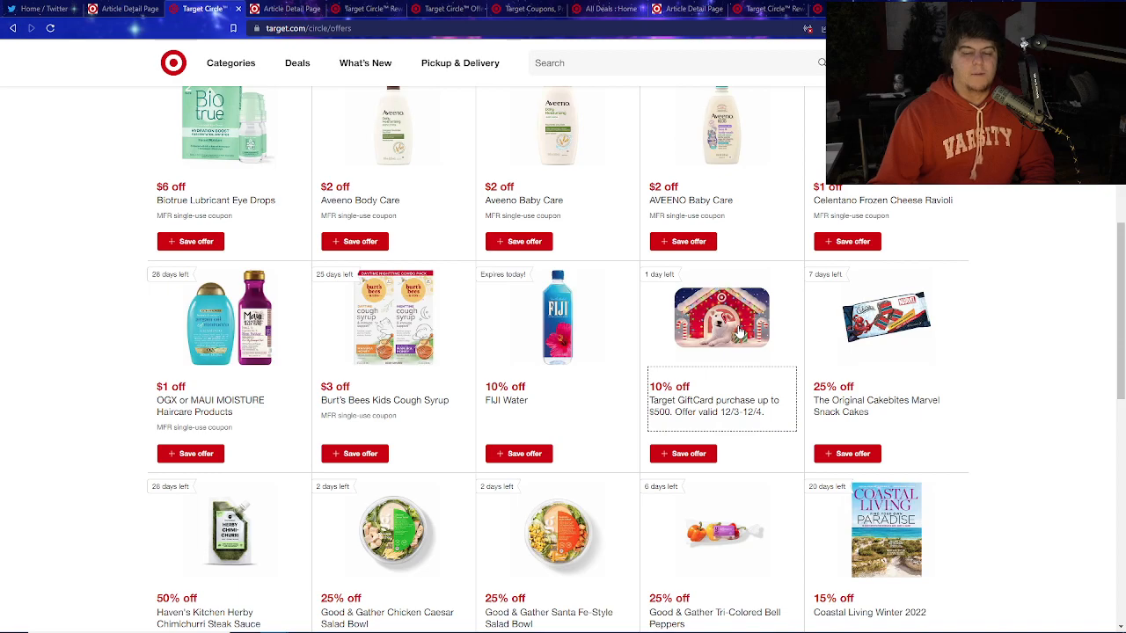
{"action": "scroll", "scroll_direction": "down", "scroll_amount": 3}
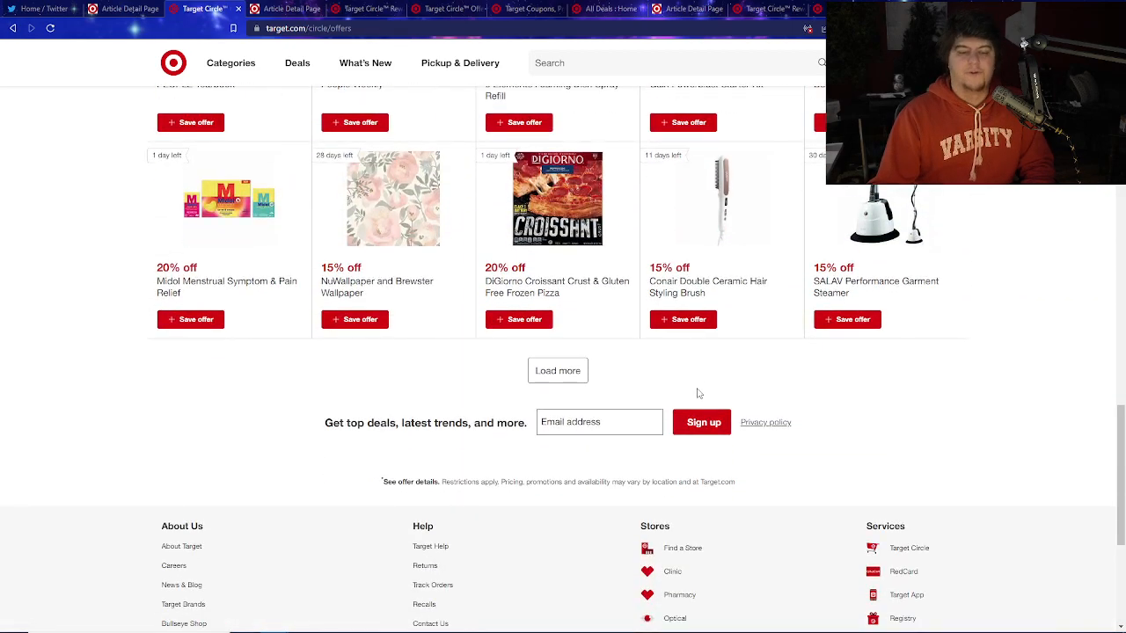
{"action": "left_click", "coordinate": [557, 370]}
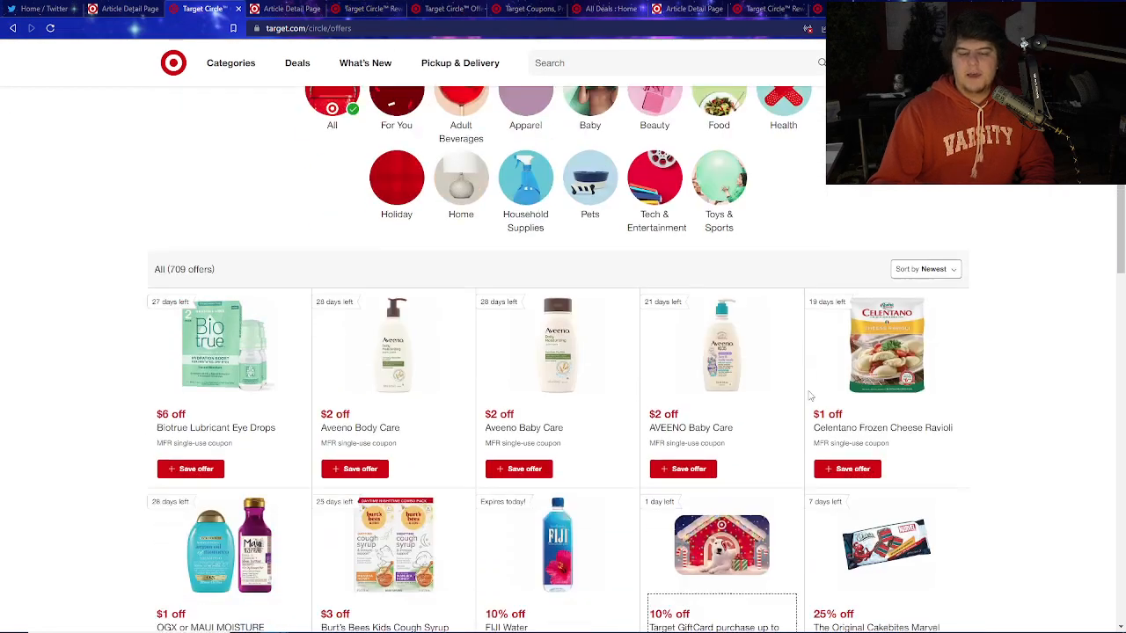
{"action": "scroll", "scroll_direction": "down", "scroll_amount": 3}
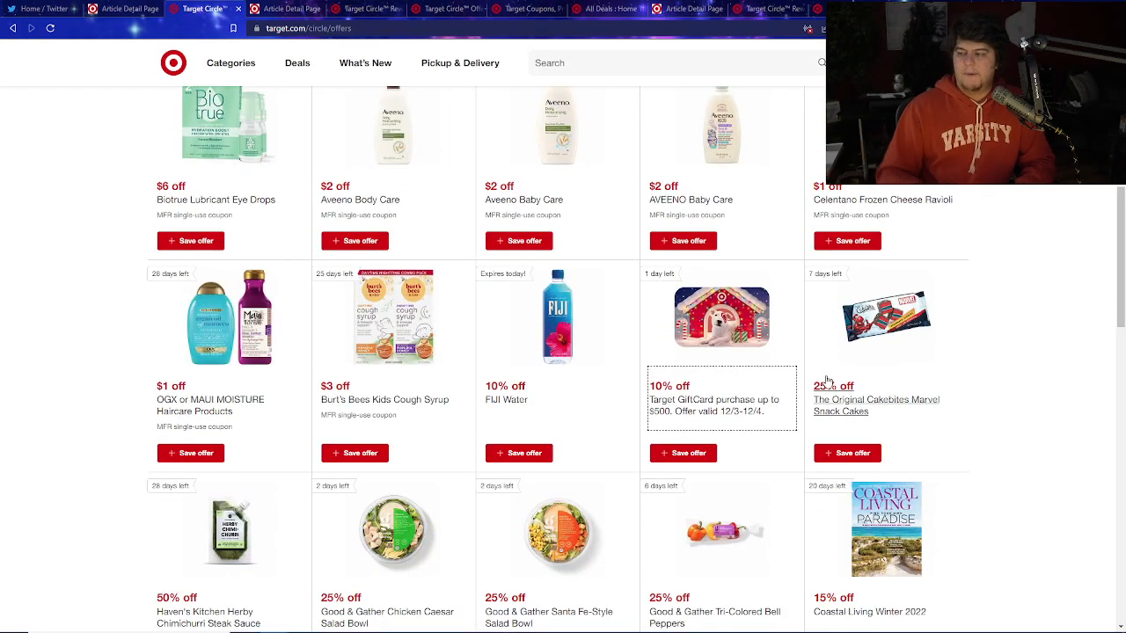